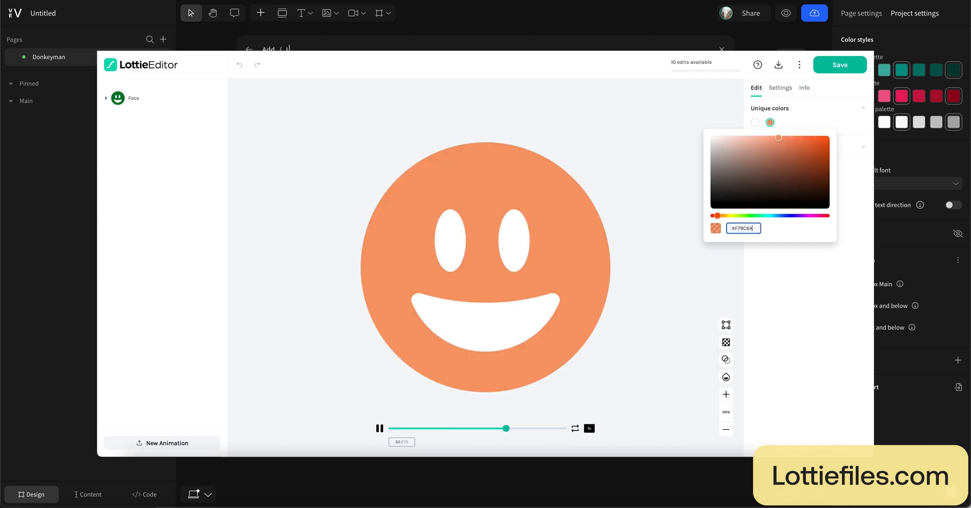
# Step: Apply the pale yellow colour to the smiley's eyes and mouth, and download it as Lottie JSON
pyautogui.click(731, 136)
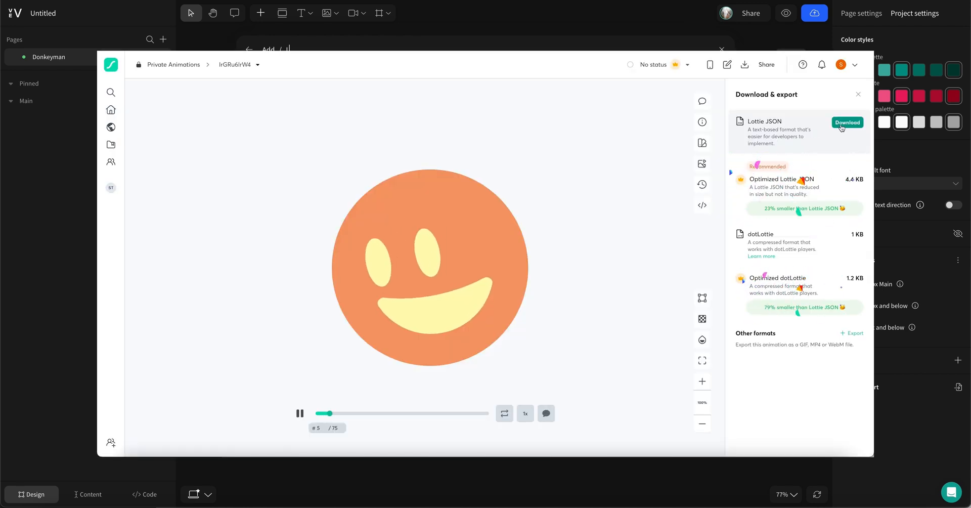
pyautogui.click(720, 50)
pyautogui.write('LO')
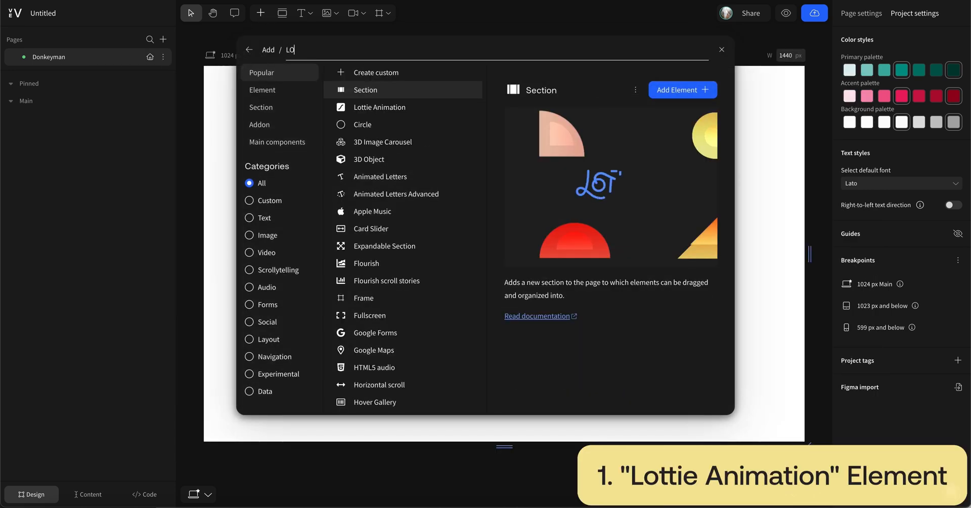
# Step: Add a Lottie Animation element with the smiley to the Vev page
pyautogui.click(721, 50)
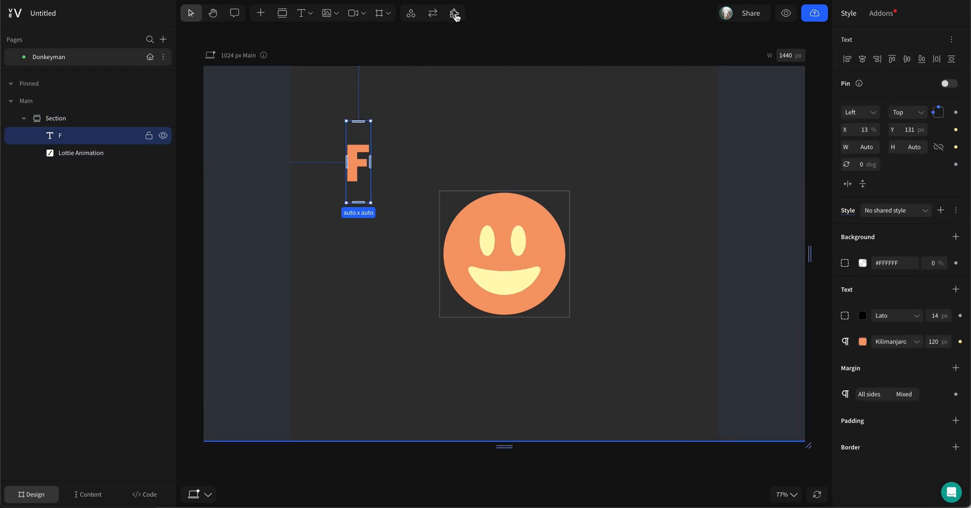
# Step: Add the Animation addon to the letter F with hover scale 1.5 and 0.1 s duration
pyautogui.click(454, 13)
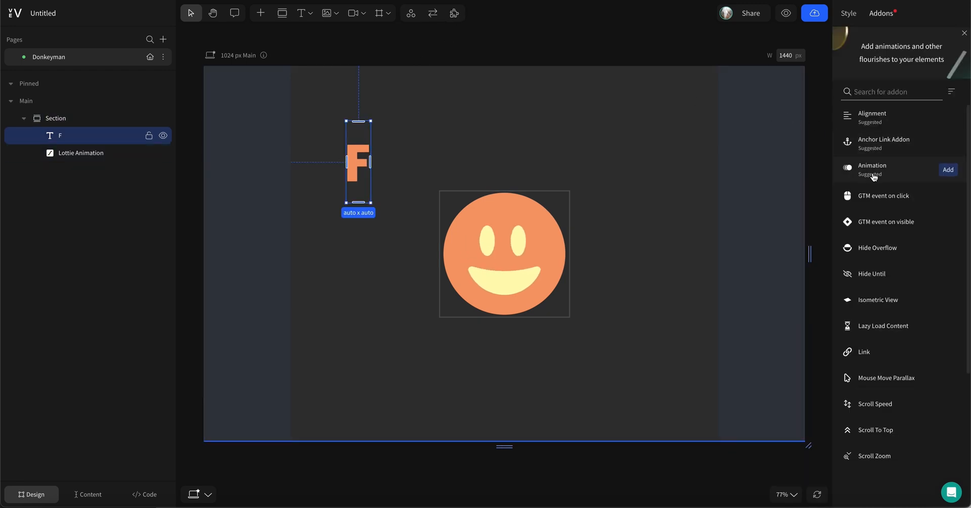
pyautogui.click(947, 169)
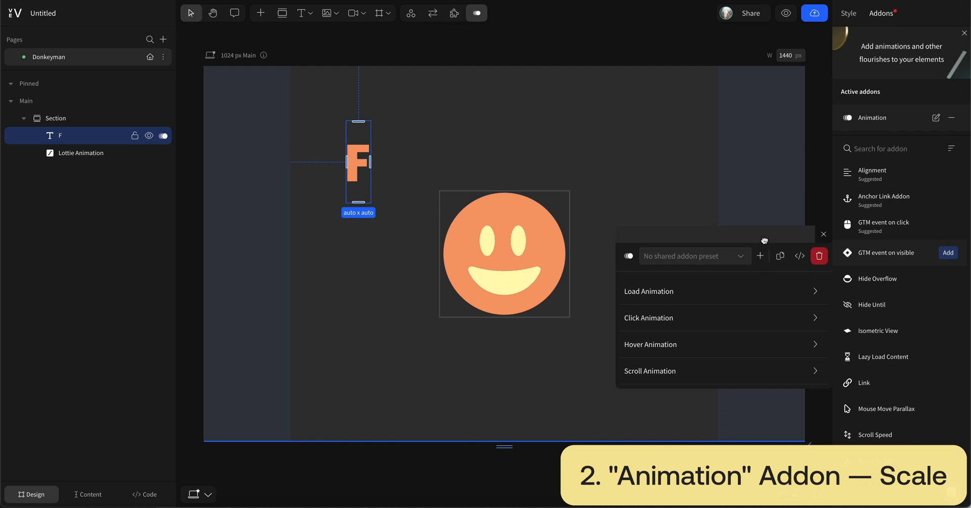
pyautogui.moveTo(764, 240); pyautogui.dragTo(584, 85)
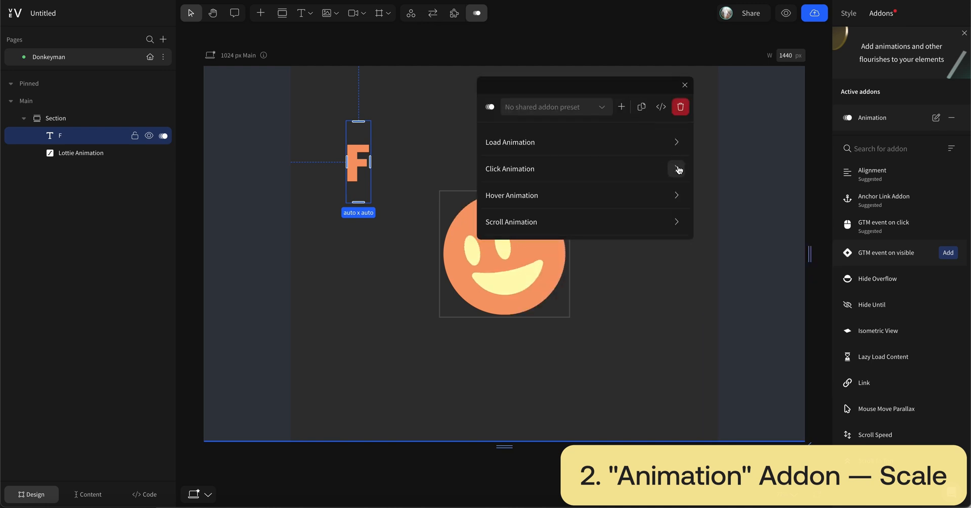
pyautogui.click(511, 195)
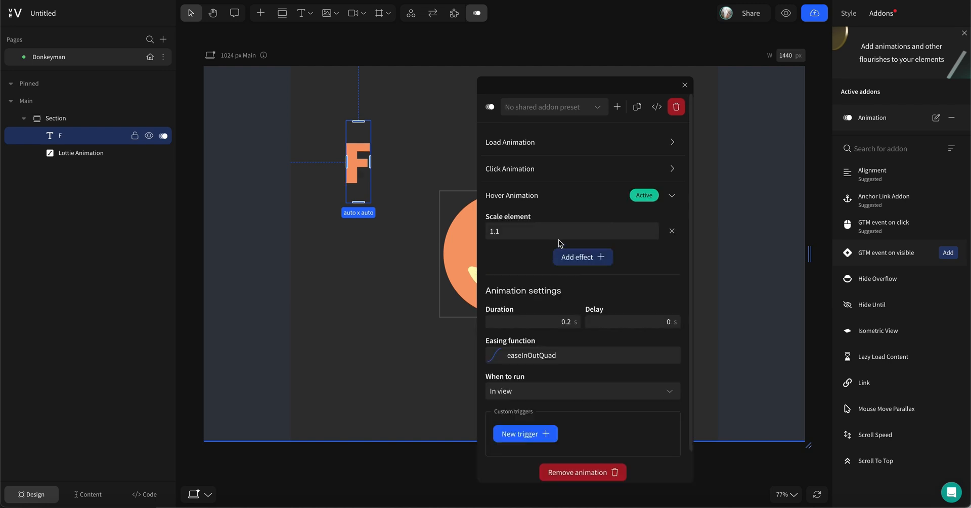
pyautogui.write('1.5')
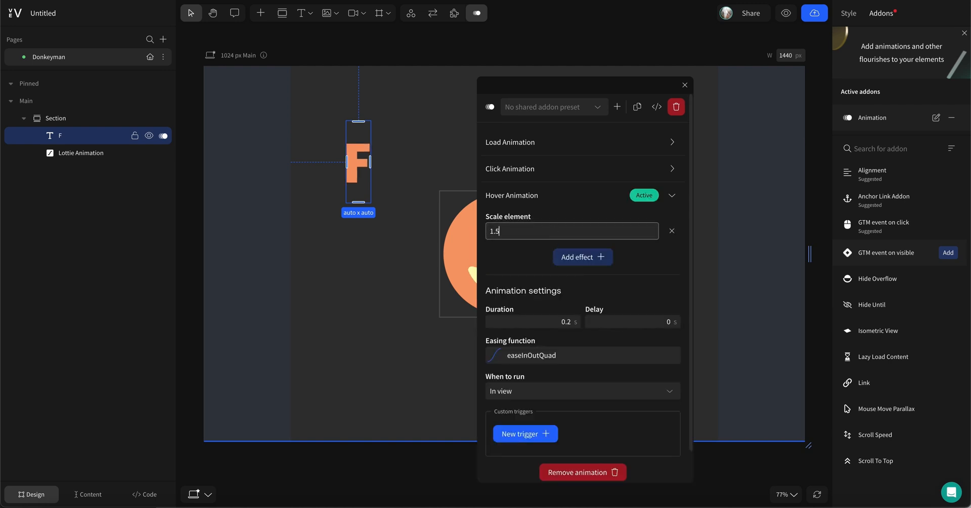
pyautogui.click(531, 321)
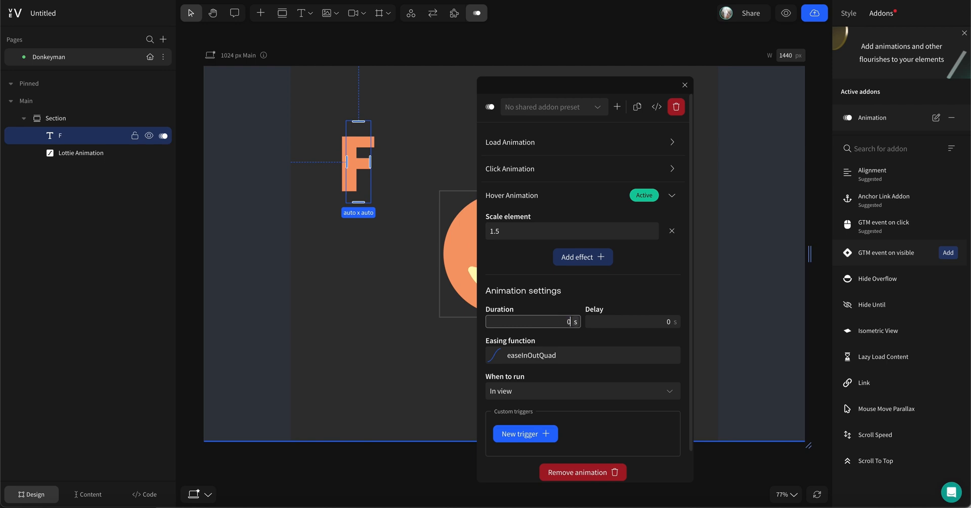
pyautogui.write('0.1')
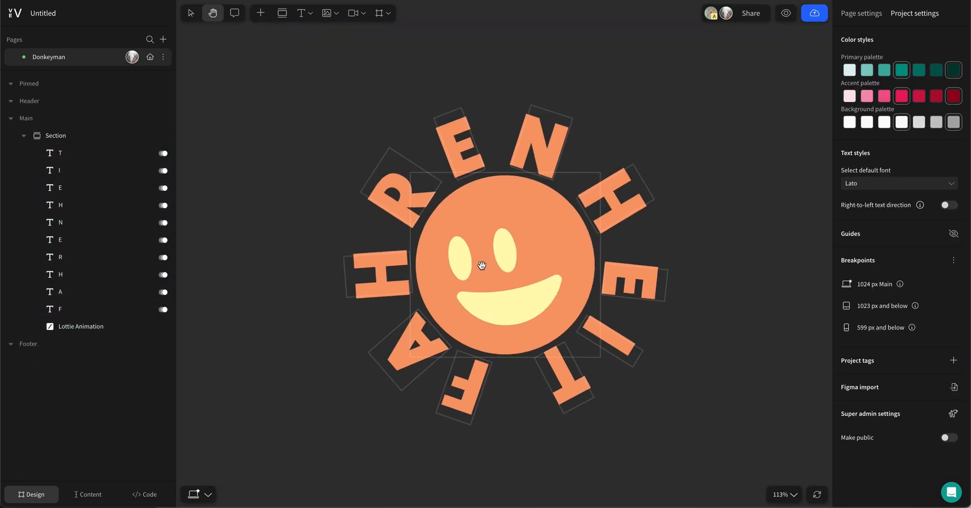
# Step: Add a Circle behind the sun with a pale yellow radial gradient fading to transparent
pyautogui.click(65, 152)
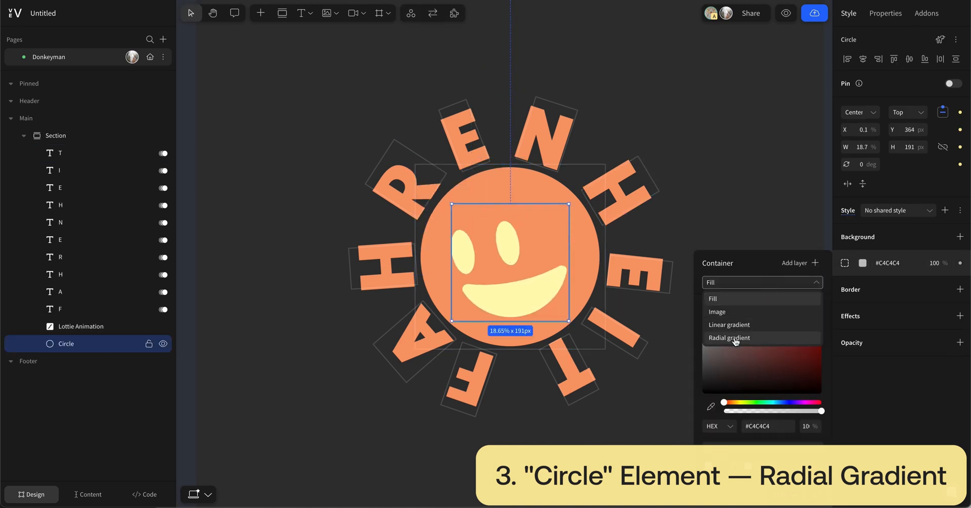
pyautogui.click(729, 337)
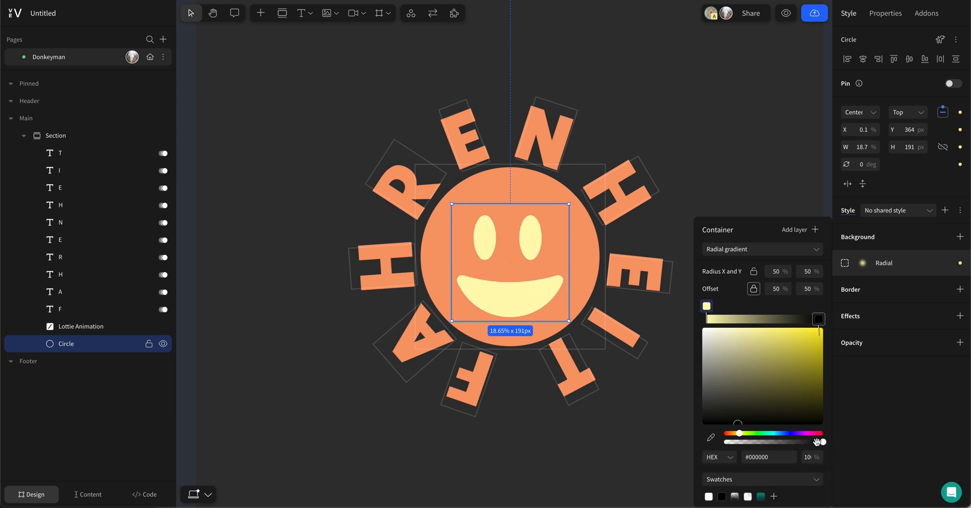
pyautogui.click(66, 344)
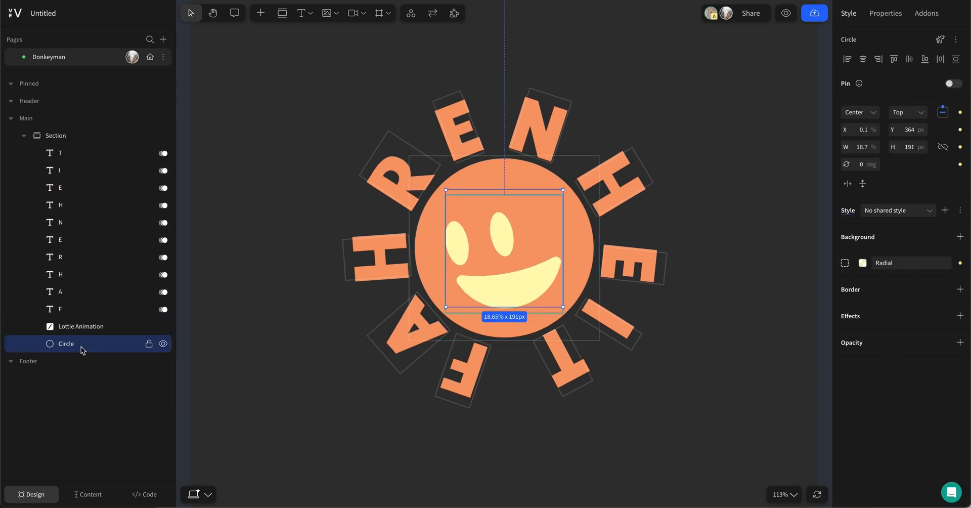
# Step: Give the circle a looping Load Animation scale with value 3.5, then preview the design
pyautogui.click(926, 13)
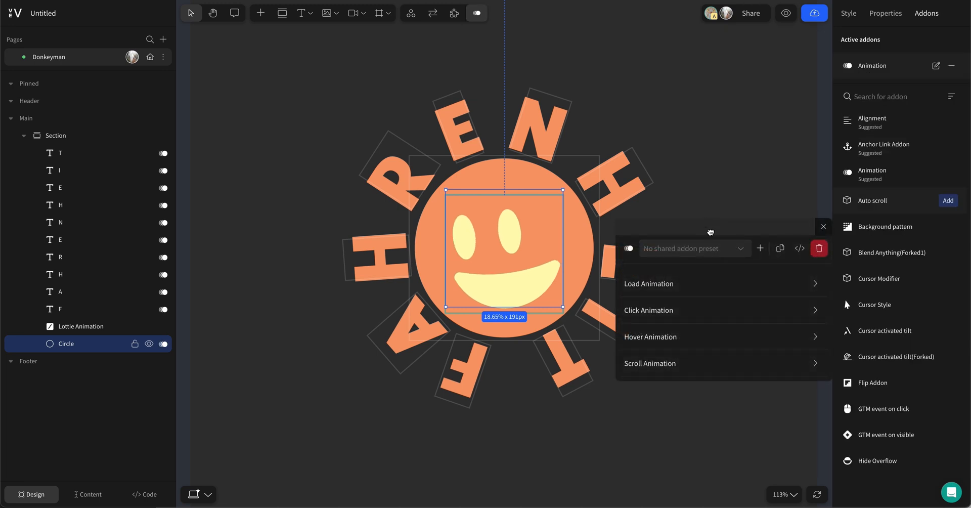
pyautogui.click(649, 284)
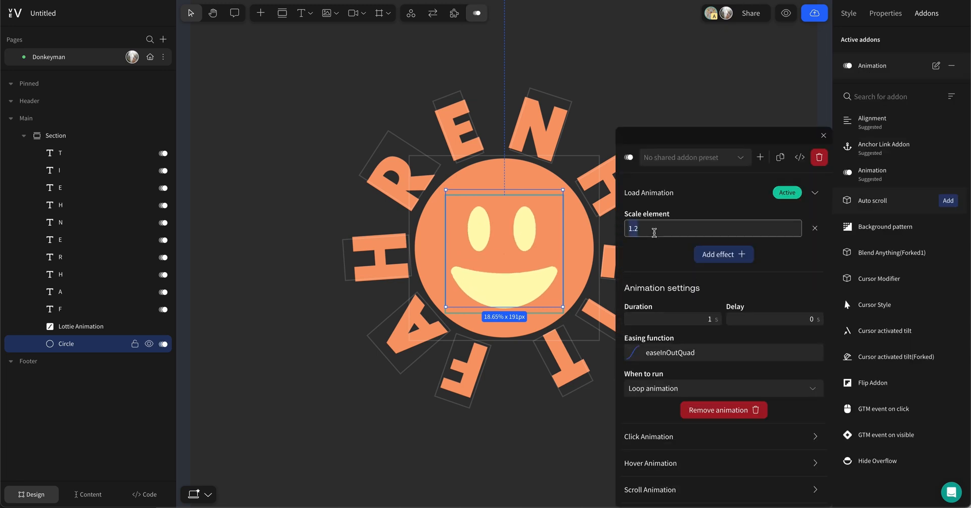
pyautogui.write('3.5')
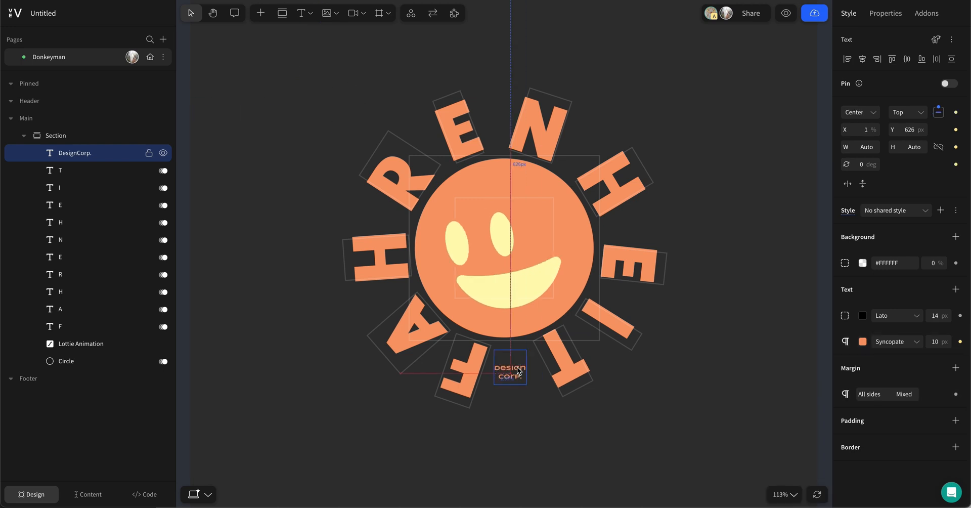
pyautogui.click(784, 13)
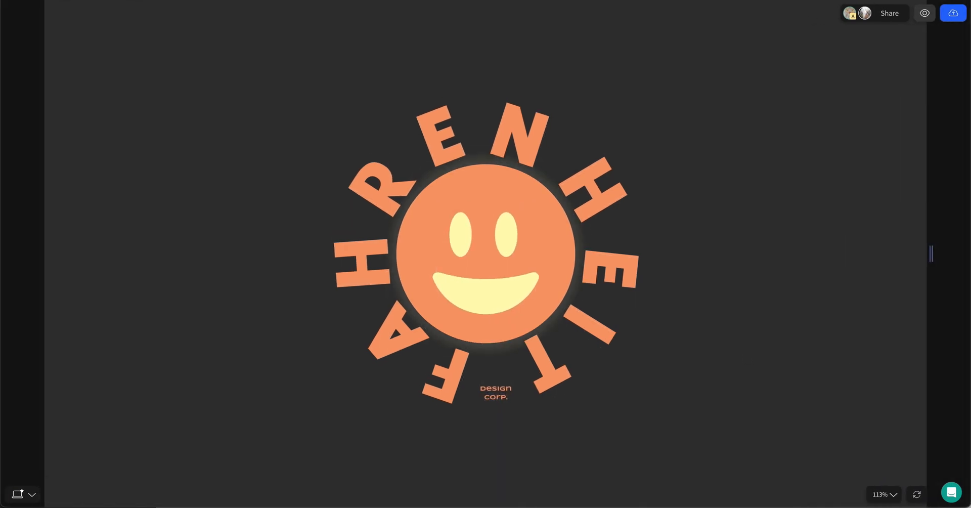